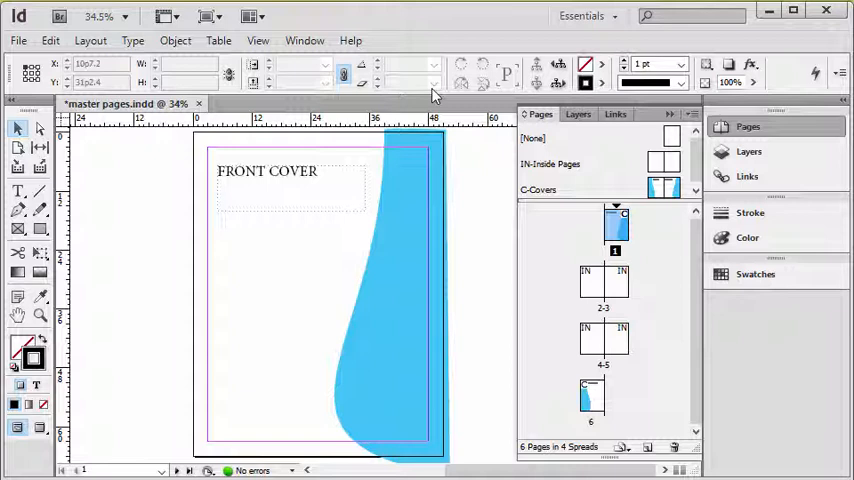
{"action": "mouse_move", "coordinate": [450, 318]}
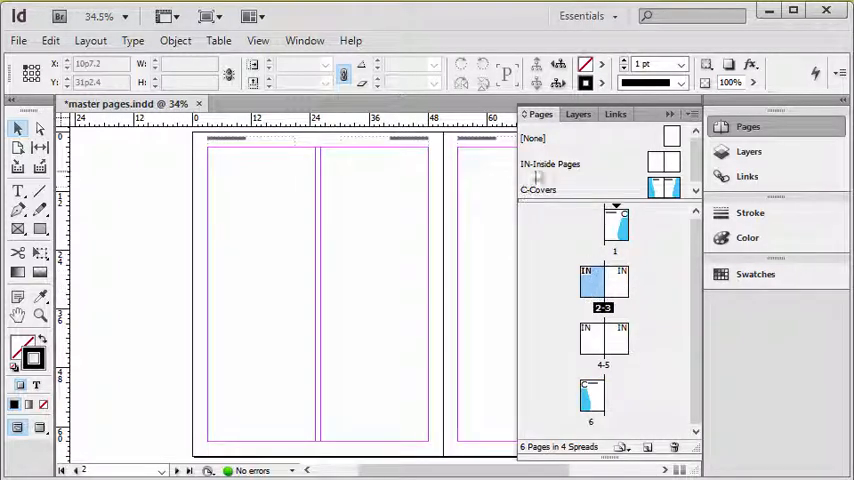
{"action": "mouse_move", "coordinate": [575, 300]}
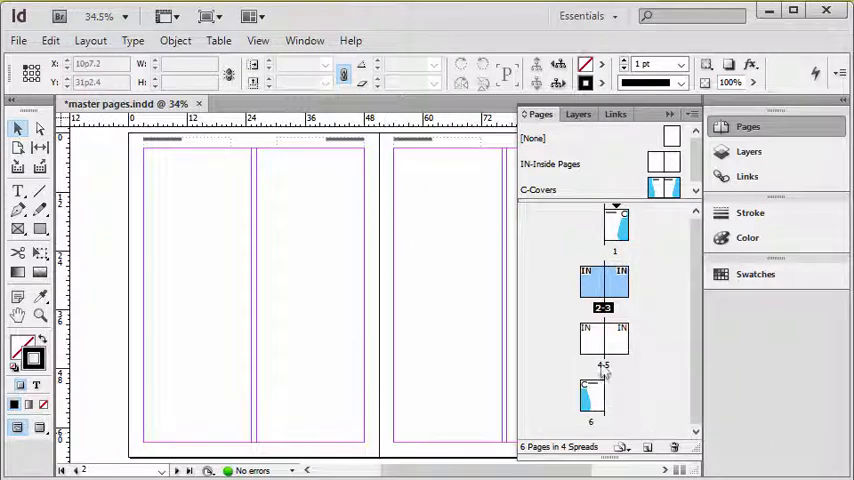
Review spreads 4–5 and 2–3 in the Pages panel before editing the IN-Inside Pages master.
{"action": "left_click", "coordinate": [603, 338]}
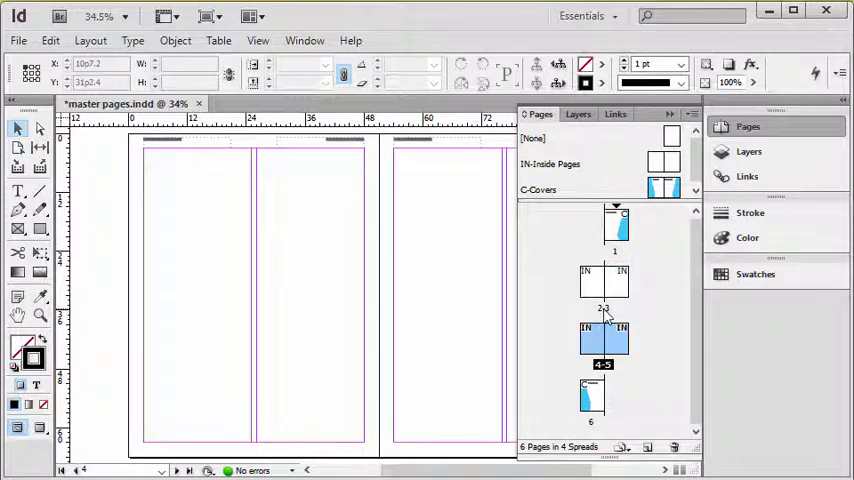
{"action": "left_click", "coordinate": [603, 280]}
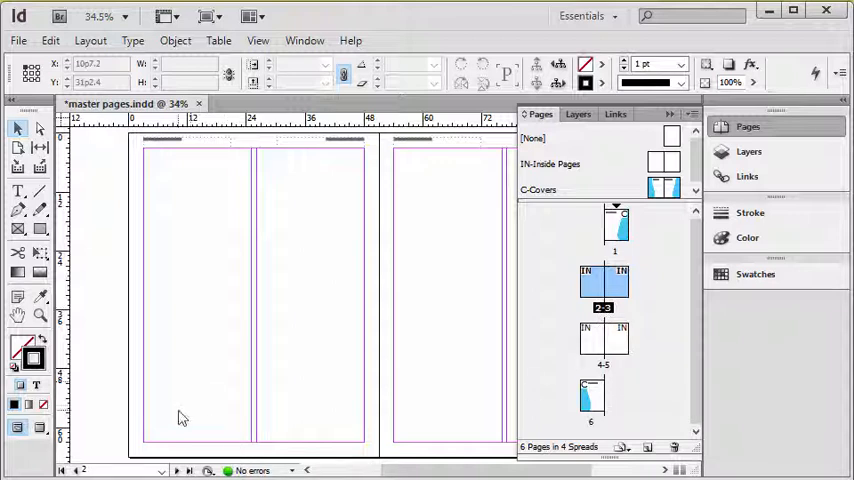
{"action": "mouse_move", "coordinate": [201, 311]}
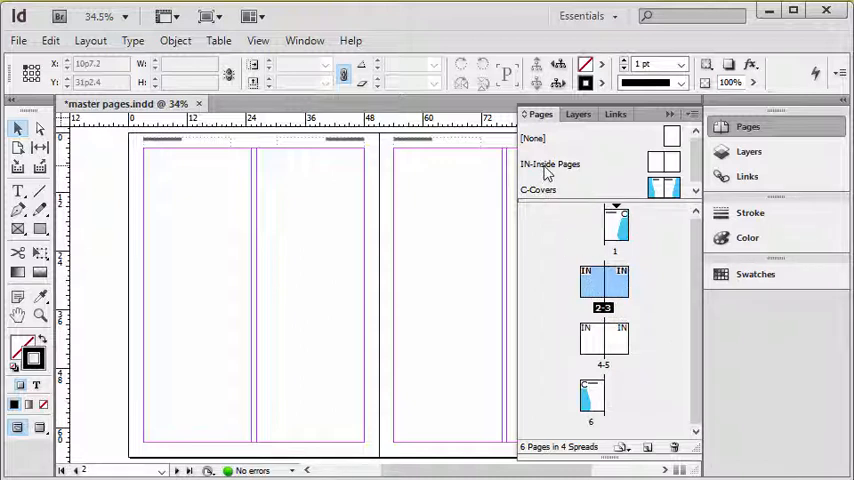
{"action": "mouse_move", "coordinate": [548, 170]}
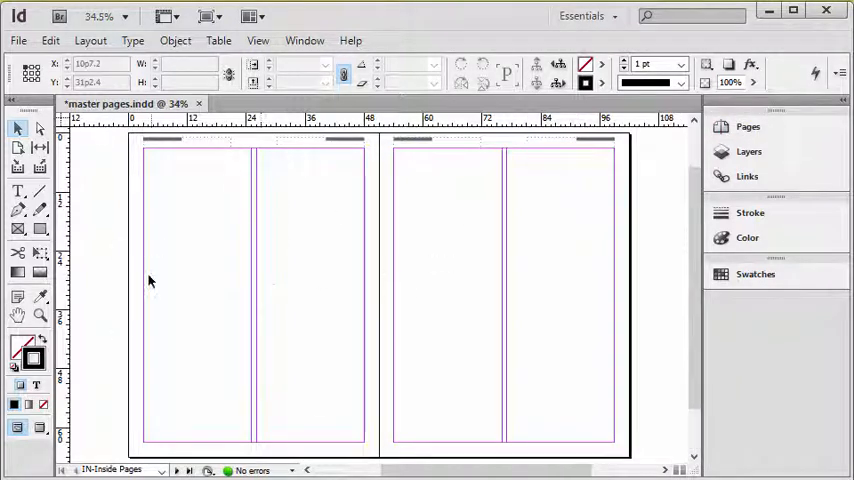
Draw an empty text frame at the bottom of the left master page set to 60 pt.
{"action": "left_click", "coordinate": [17, 191]}
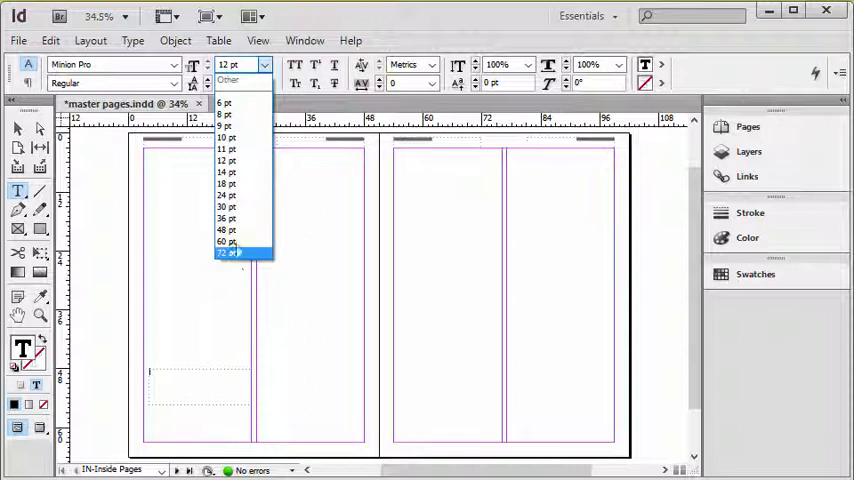
{"action": "left_click", "coordinate": [227, 242]}
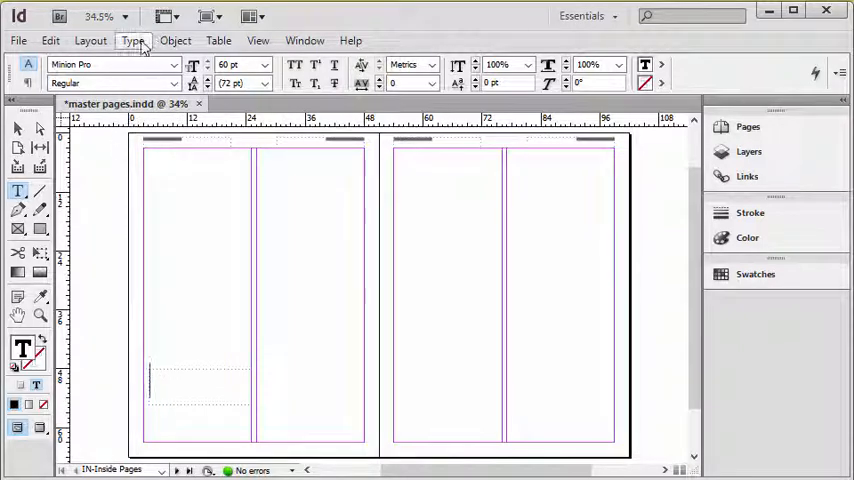
Insert a Current Page Number marker (shown as IN) into the left page's 60 pt frame.
{"action": "left_click", "coordinate": [131, 40]}
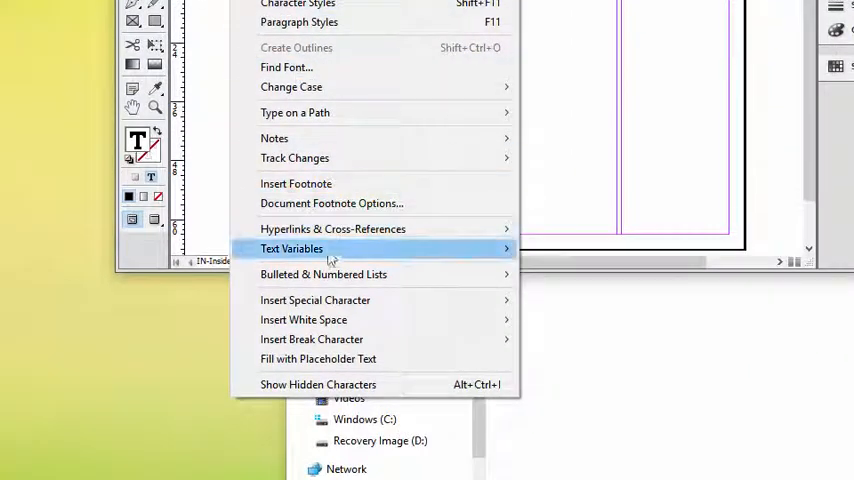
{"action": "mouse_move", "coordinate": [315, 300]}
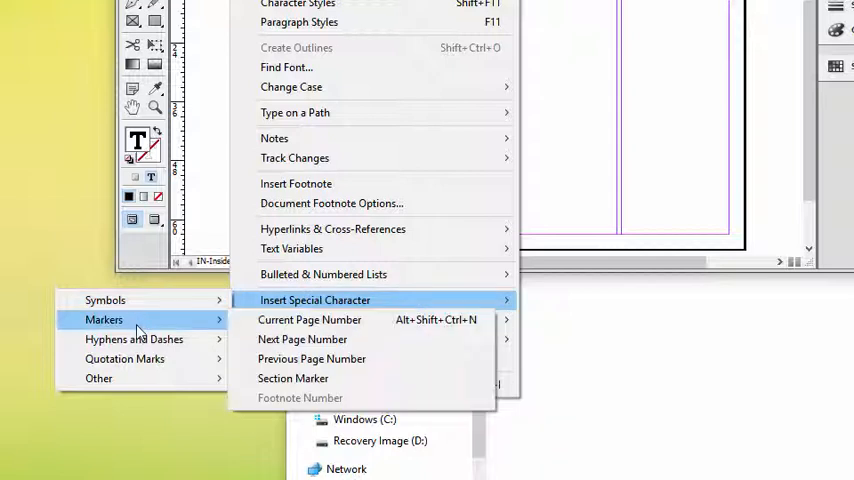
{"action": "mouse_move", "coordinate": [309, 319]}
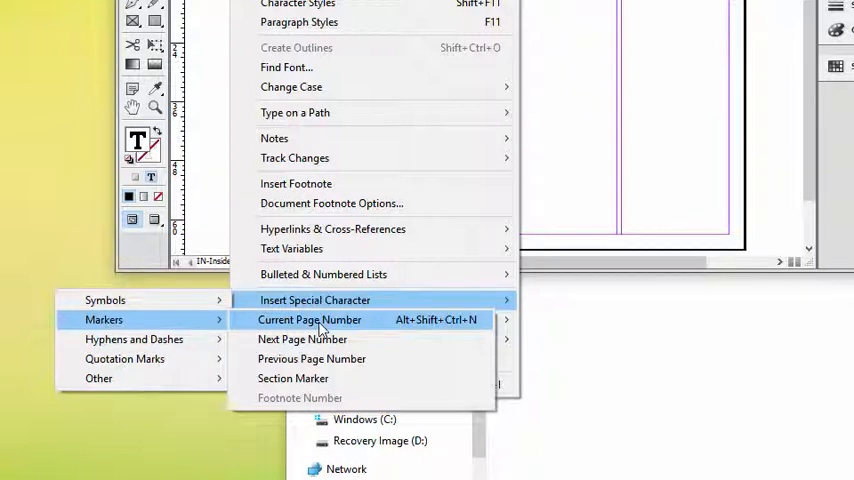
{"action": "left_click", "coordinate": [309, 319]}
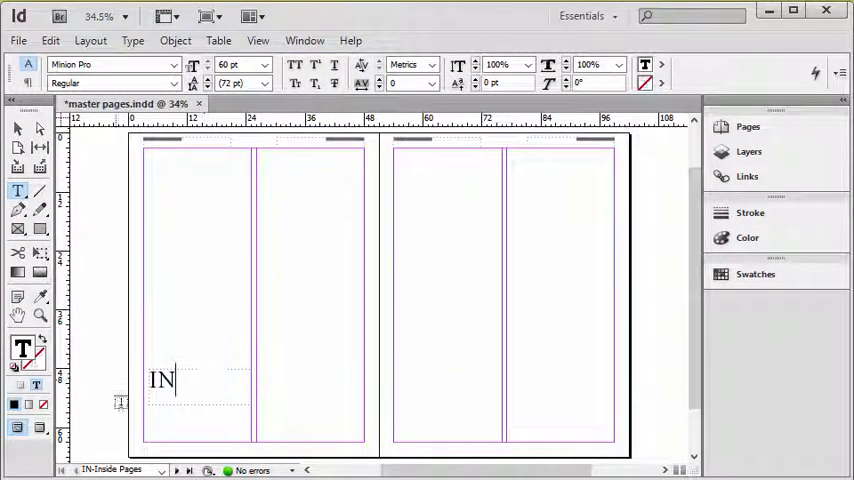
{"action": "left_click", "coordinate": [747, 127]}
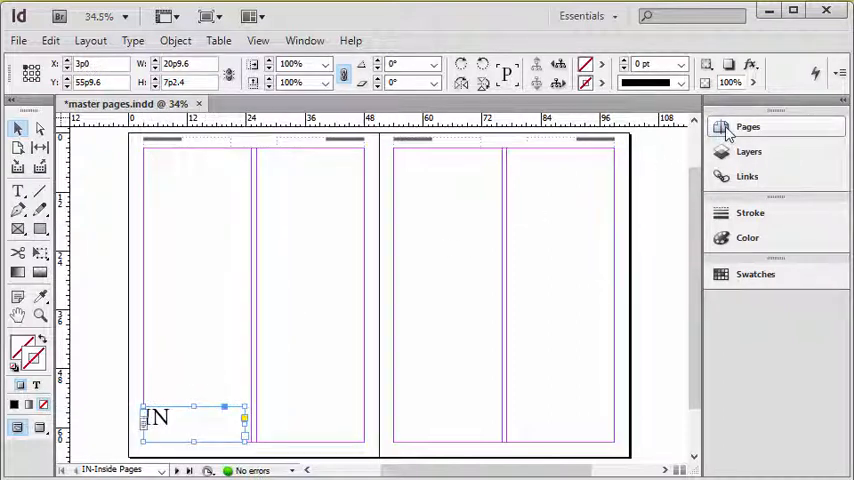
Drag the IN page-number frame into the left master page's bottom-left margin corner.
{"action": "left_click", "coordinate": [748, 126]}
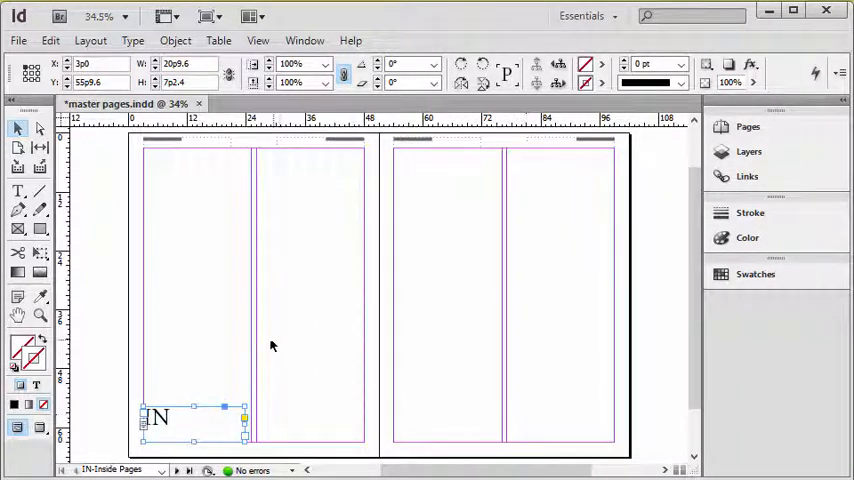
Add a second frame at the right page's bottom-right corner holding a Current Page Number marker.
{"action": "left_click", "coordinate": [18, 190]}
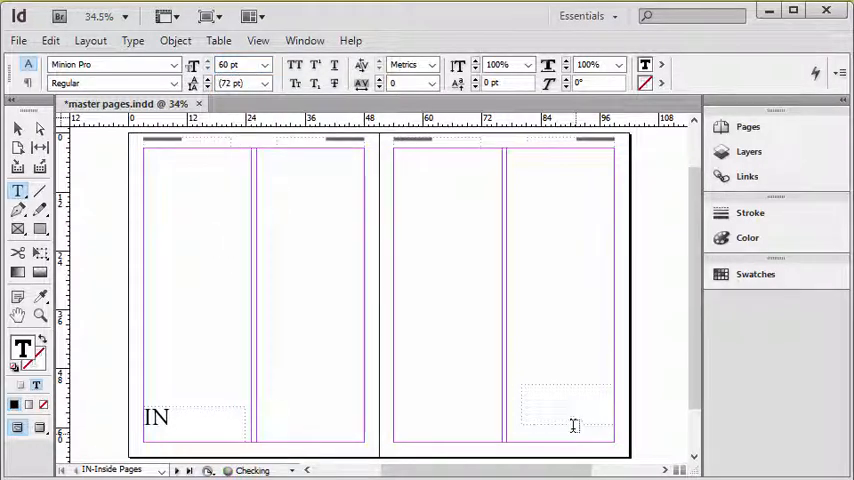
{"action": "left_click", "coordinate": [132, 40]}
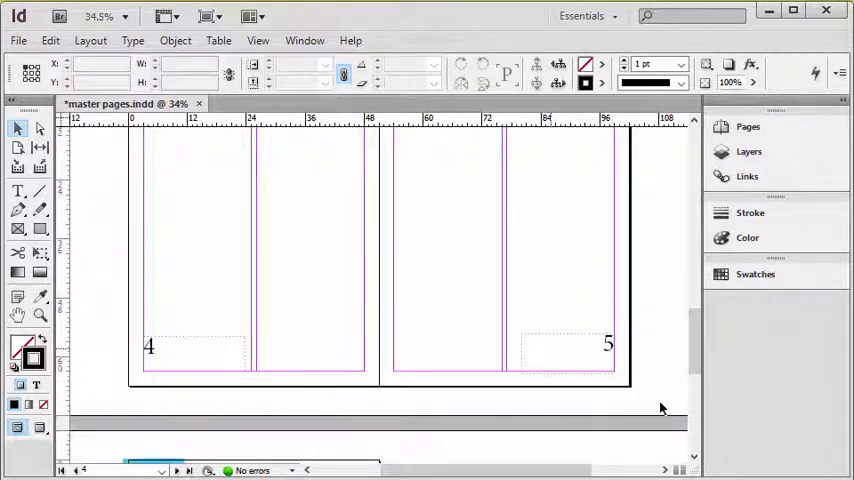
{"action": "mouse_move", "coordinate": [444, 332]}
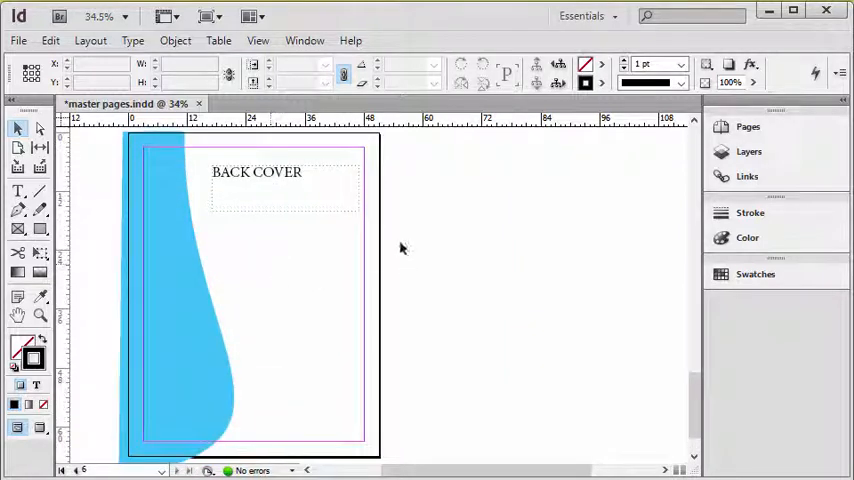
Scroll through pages 4–6 to confirm numbers 4 and 5 appear and the back cover has none.
{"action": "scroll", "scroll_direction": "down", "scroll_amount": 3}
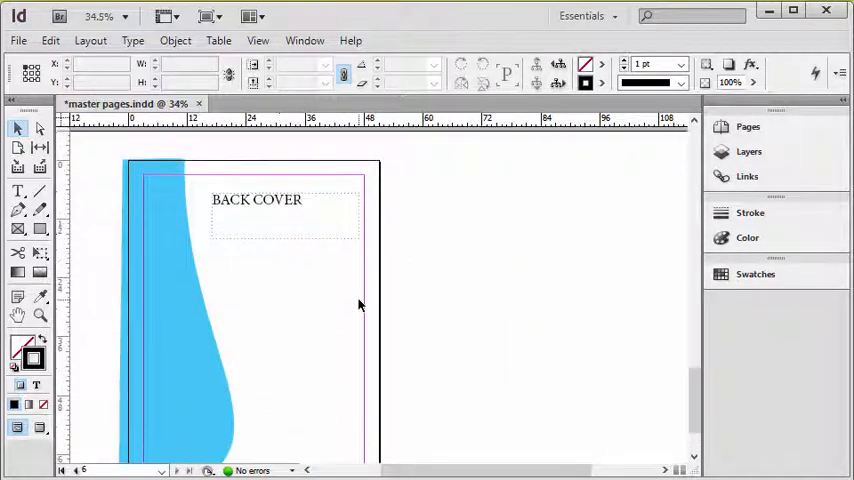